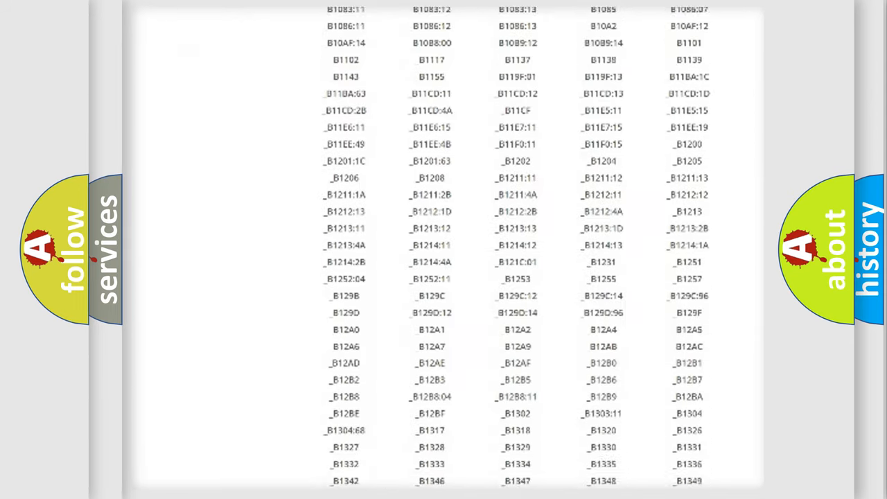
pyautogui.scroll(-3)
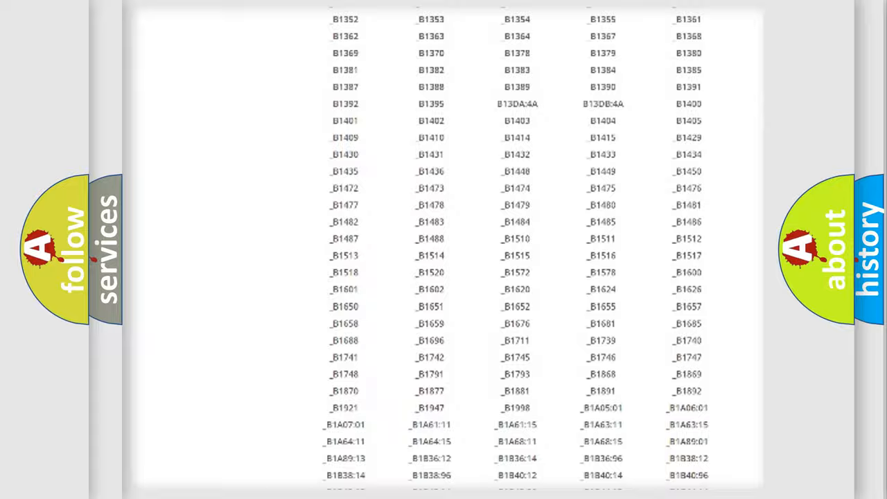